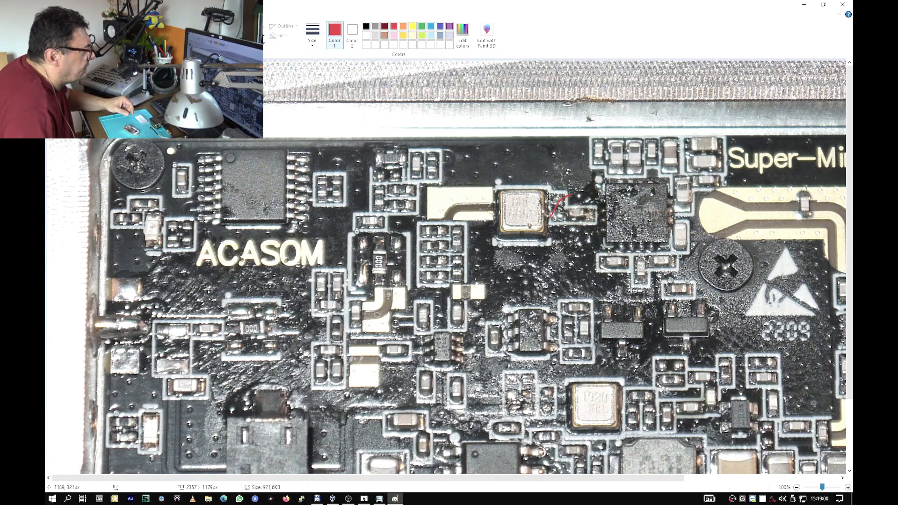
# - Mark two components on the board photo with red strokes, beside the upper crystal and above the lower crystal
pyautogui.moveTo(556, 197); pyautogui.dragTo(576, 214)
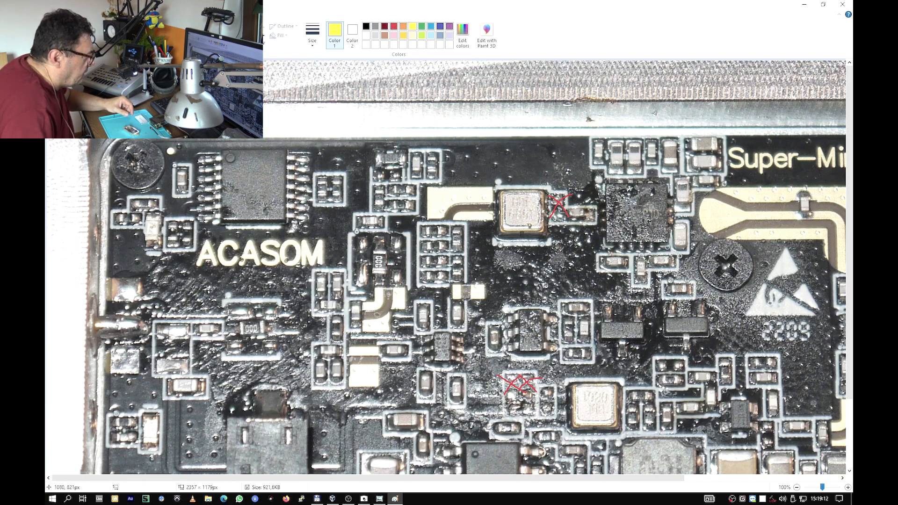
pyautogui.moveTo(505, 407); pyautogui.dragTo(533, 407)
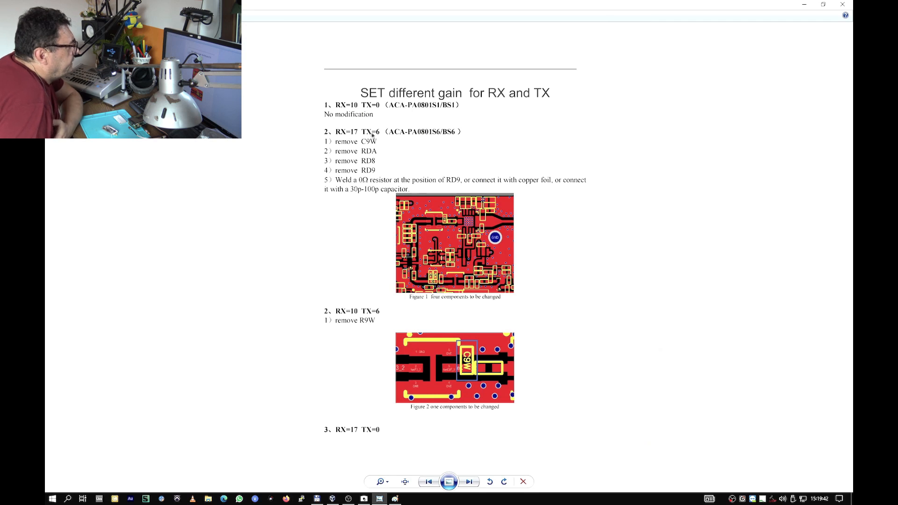
pyautogui.moveTo(385, 158)
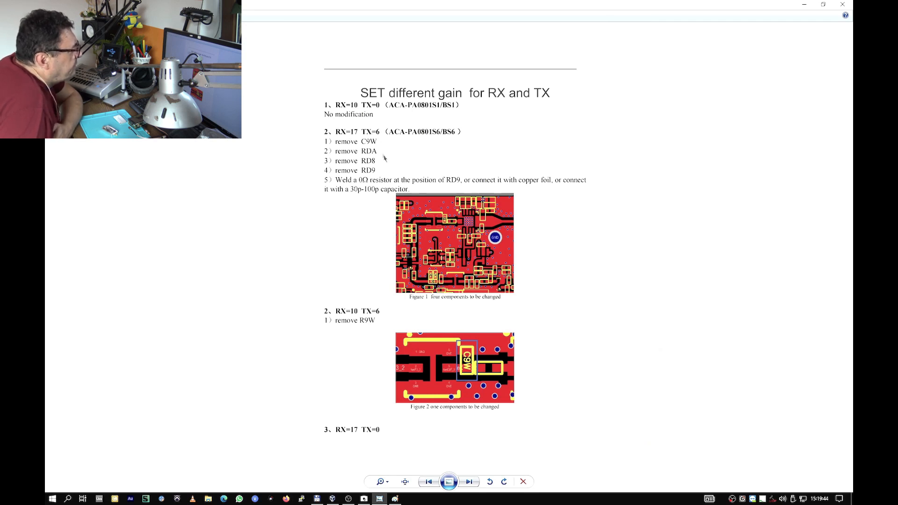
pyautogui.moveTo(431, 238)
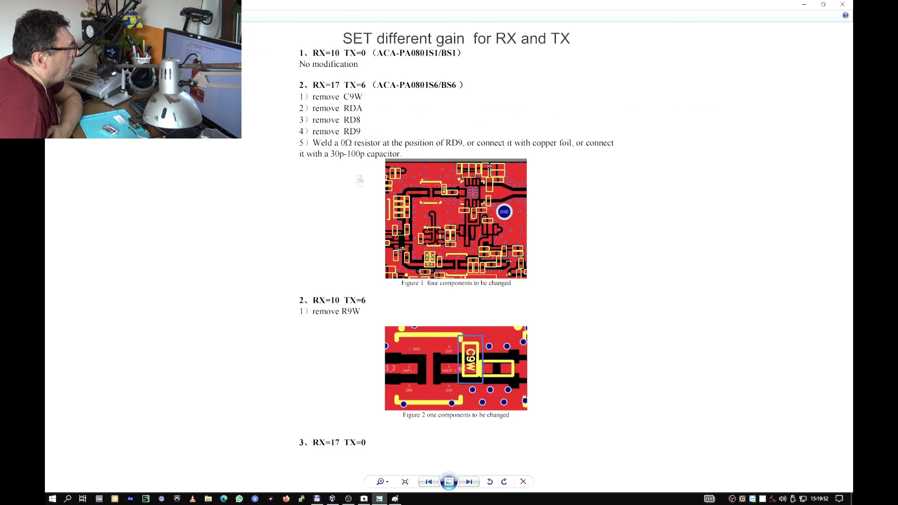
pyautogui.moveTo(388, 120)
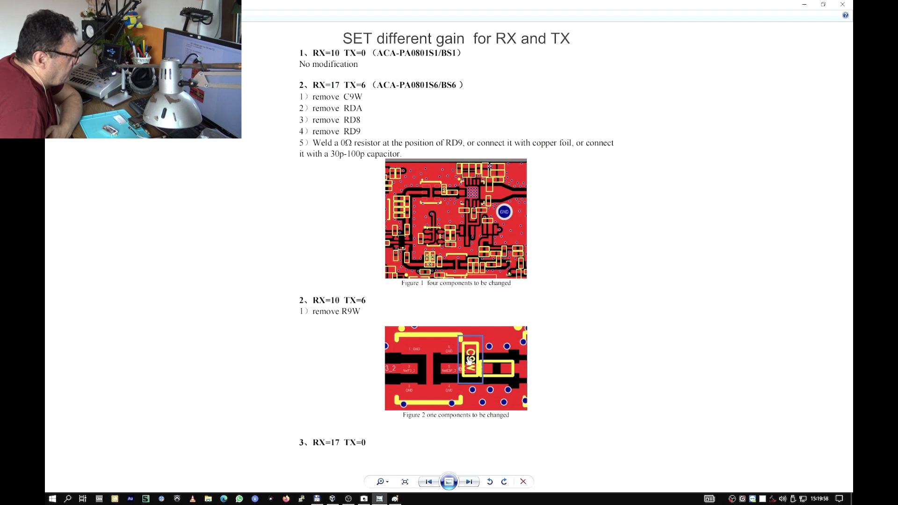
pyautogui.scroll(-3)
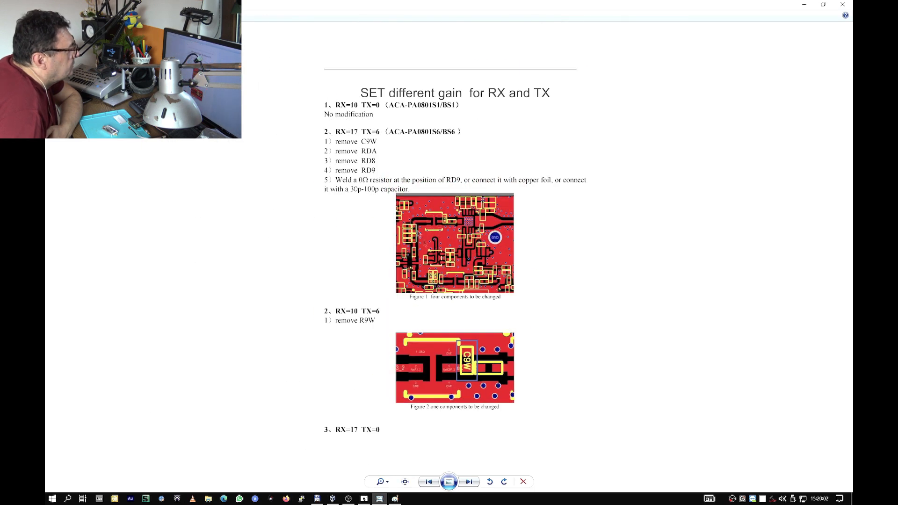
pyautogui.scroll(-3)
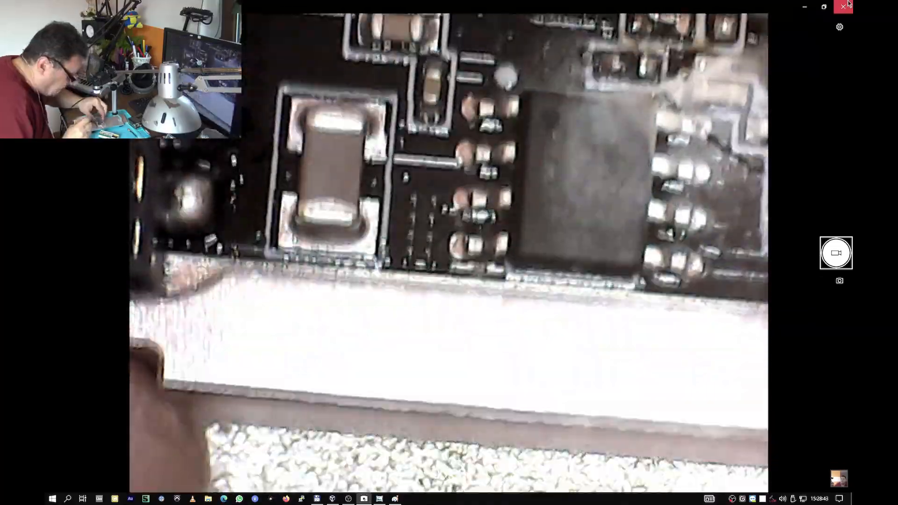
# - Start recording video of the close-up on the large capacitor and square chip
pyautogui.click(837, 253)
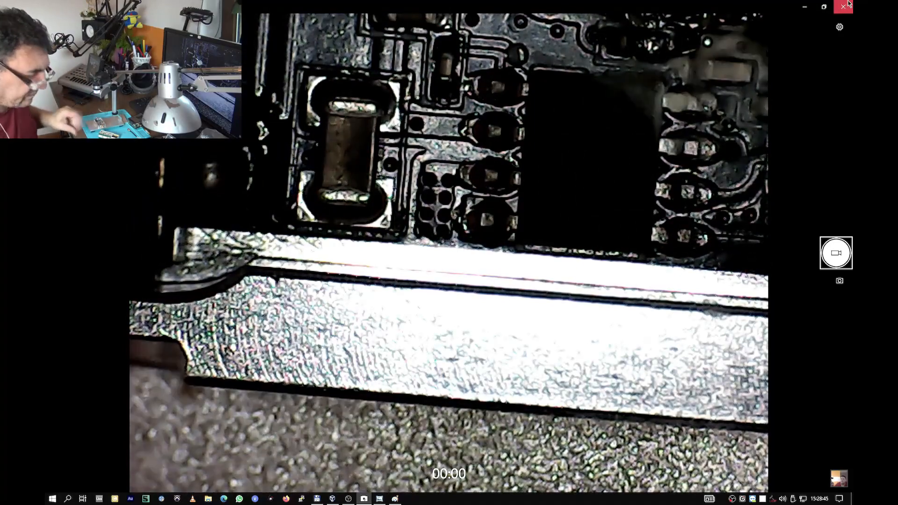